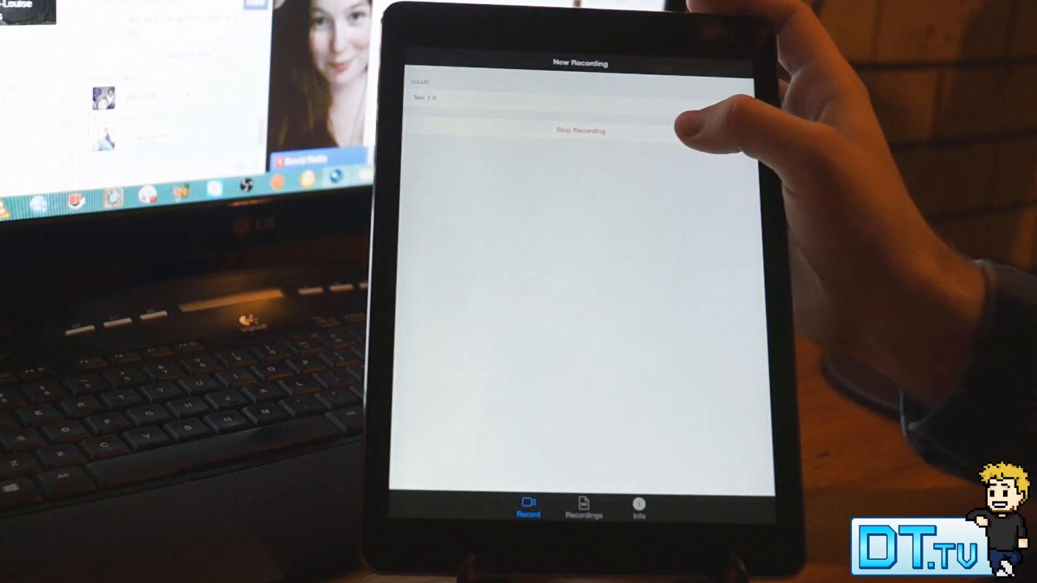
Stop capturing the Test 2.0 screen recording
click(578, 130)
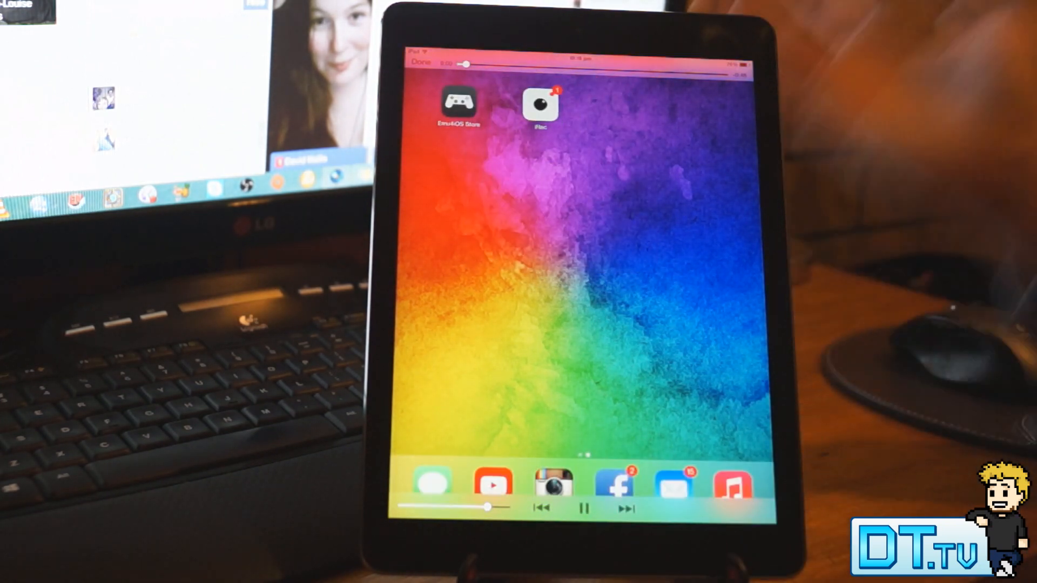
Swipe through the Test 2.0 playback to a captured home screen page of app icons
scroll(left, 3)
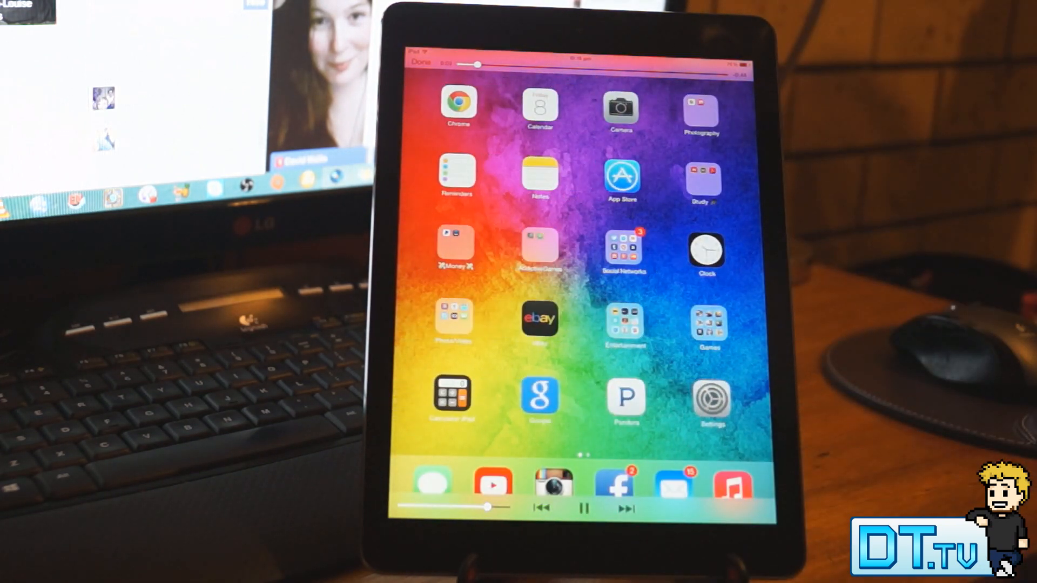